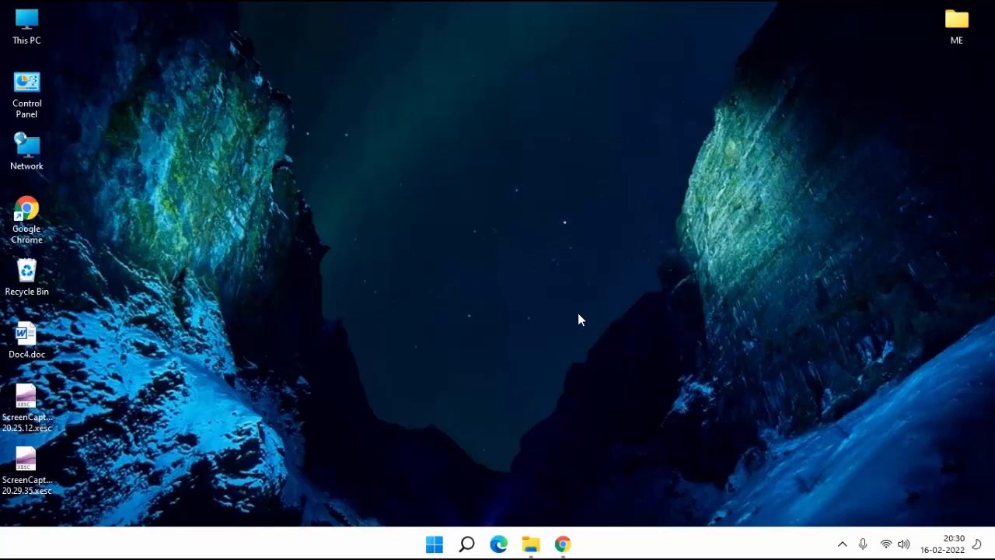
- Search for cmd and bring up the Command Prompt result's options
{"action": "type", "text": "cmd"}
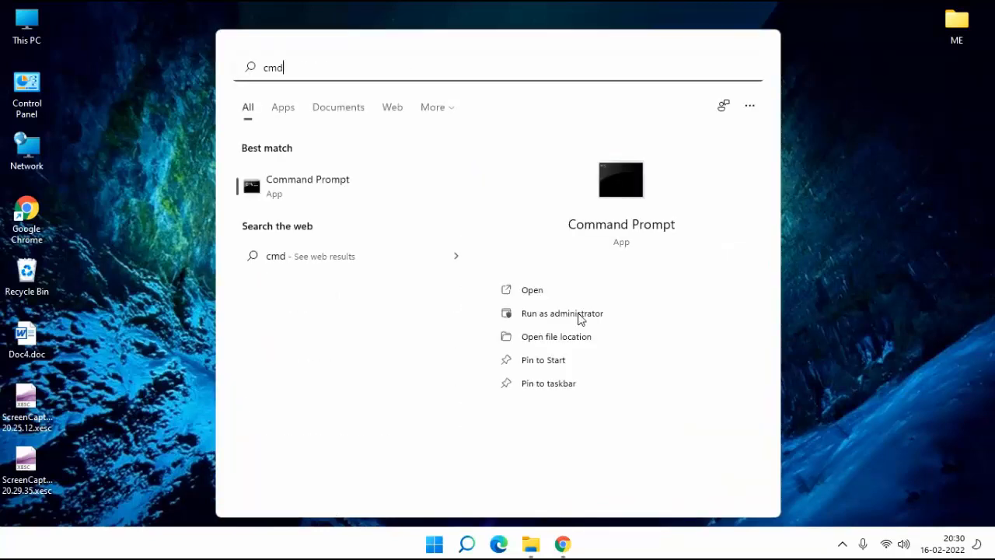
{"action": "mouse_move", "coordinate": [360, 193]}
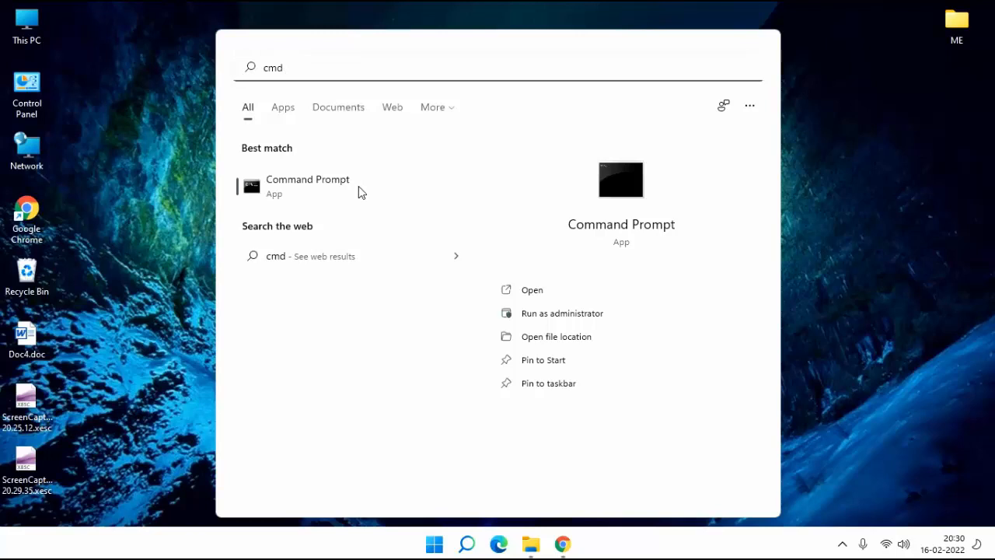
{"action": "right_click", "coordinate": [308, 185]}
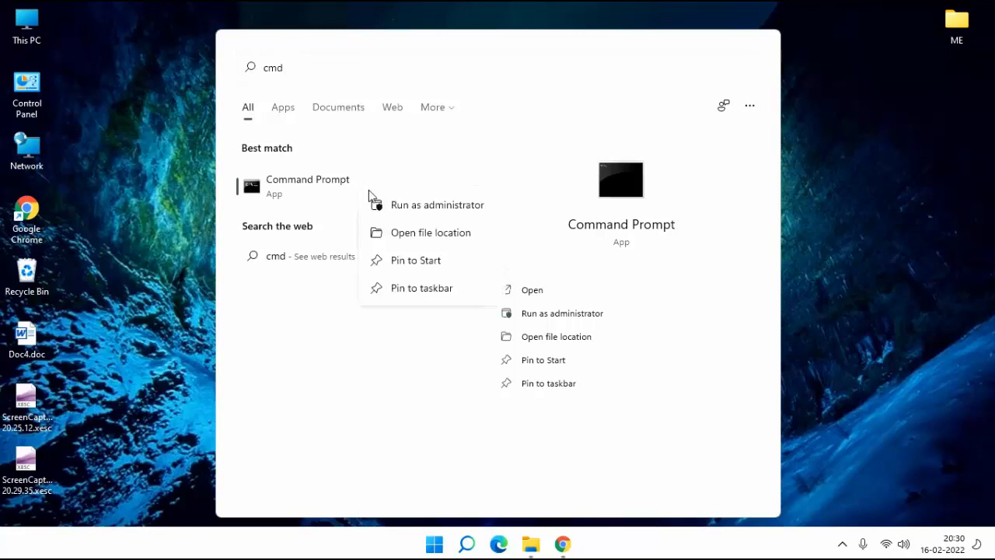
{"action": "mouse_move", "coordinate": [420, 210]}
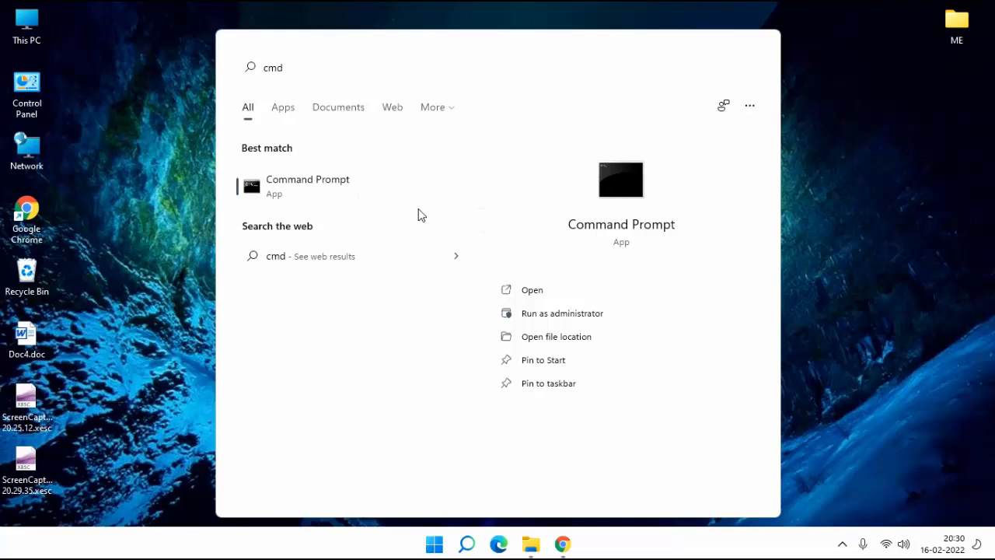
- Run chkdsk /r as administrator, answer Y to schedule it at restart, then close the window
{"action": "left_click", "coordinate": [561, 313]}
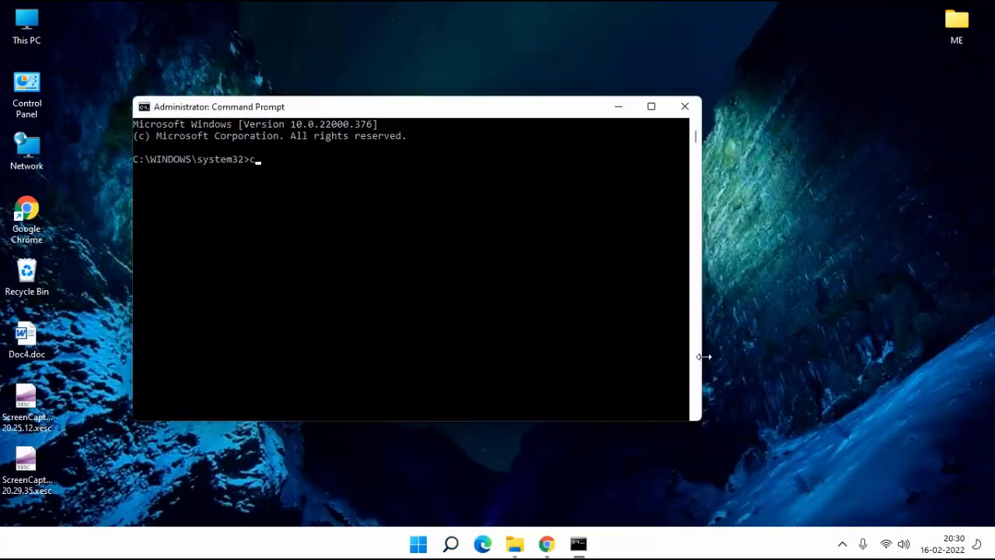
{"action": "type", "text": "hk"}
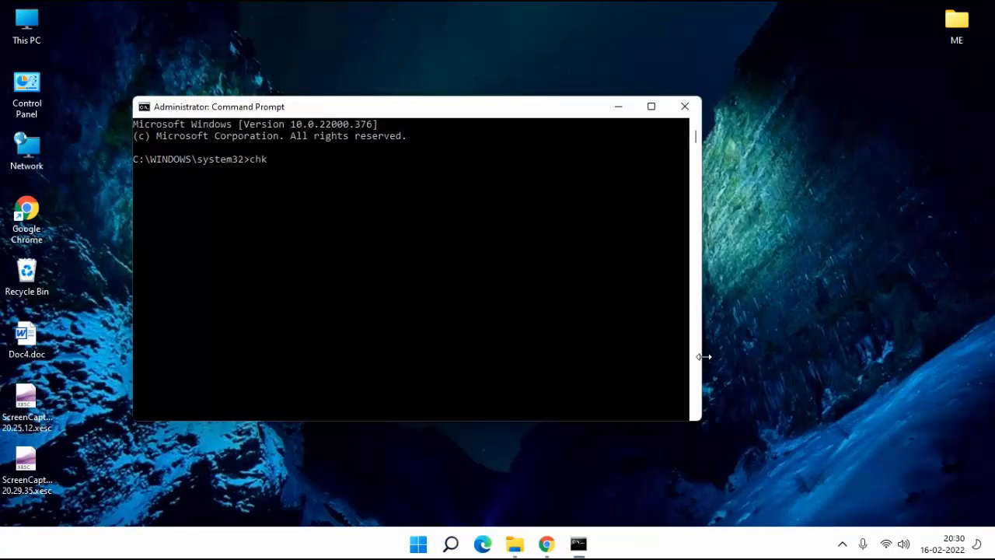
{"action": "type", "text": "dsk"}
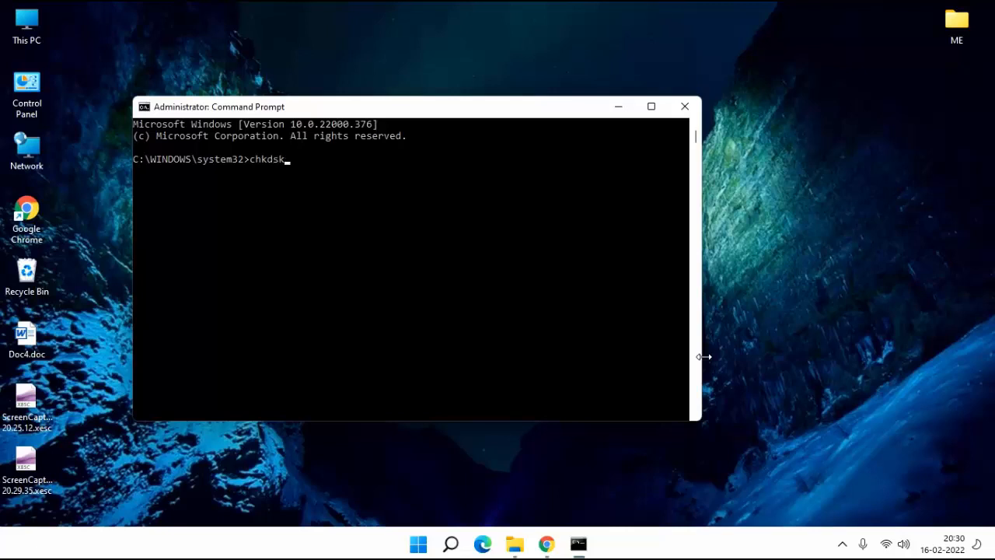
{"action": "type", "text": "/r"}
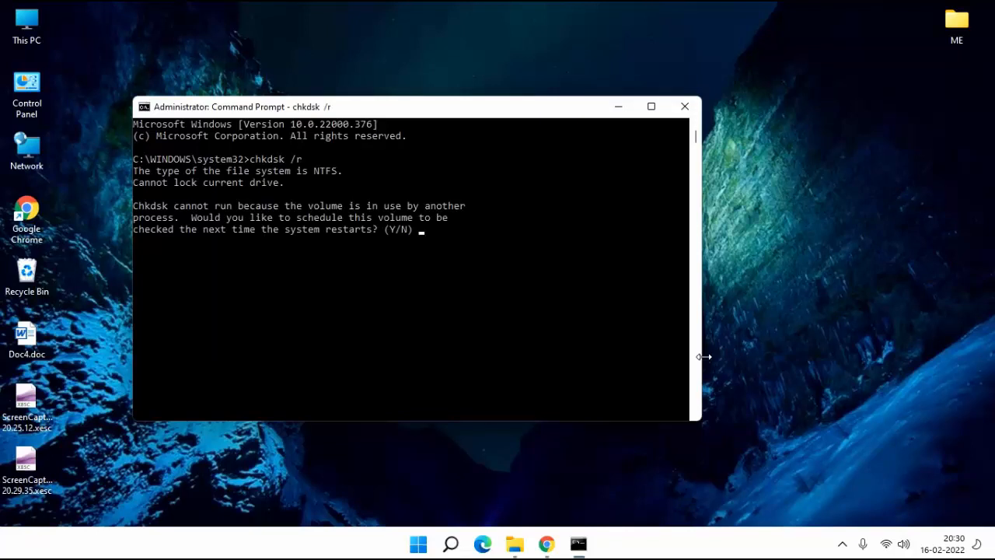
{"action": "type", "text": "y"}
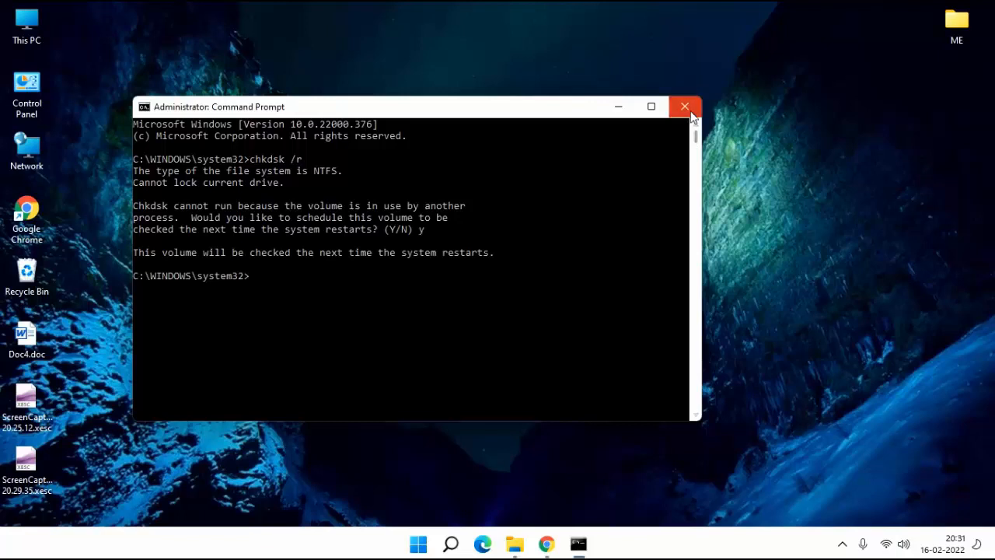
{"action": "left_click", "coordinate": [685, 106]}
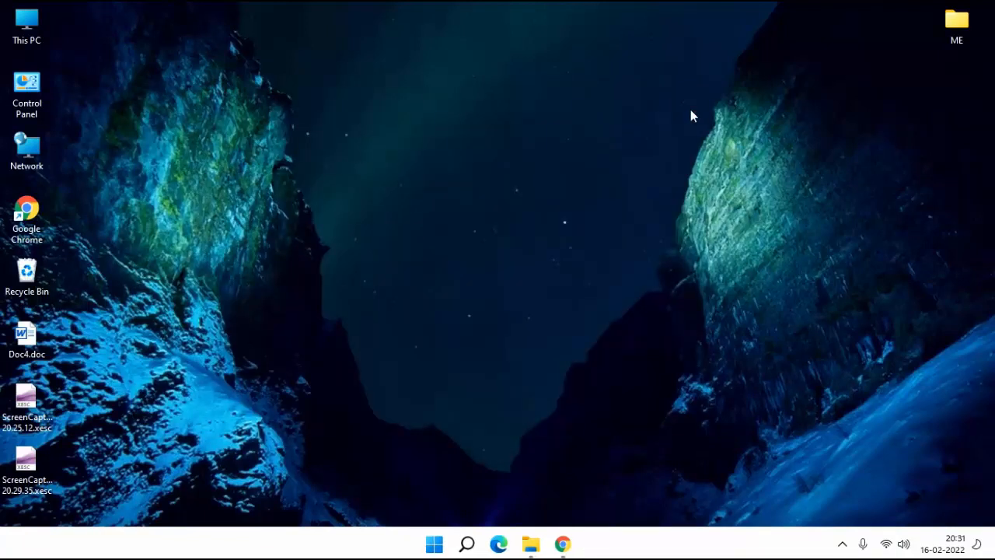
- Launch a second Command Prompt as administrator via the cmd search and confirm elevation
{"action": "left_click", "coordinate": [434, 544]}
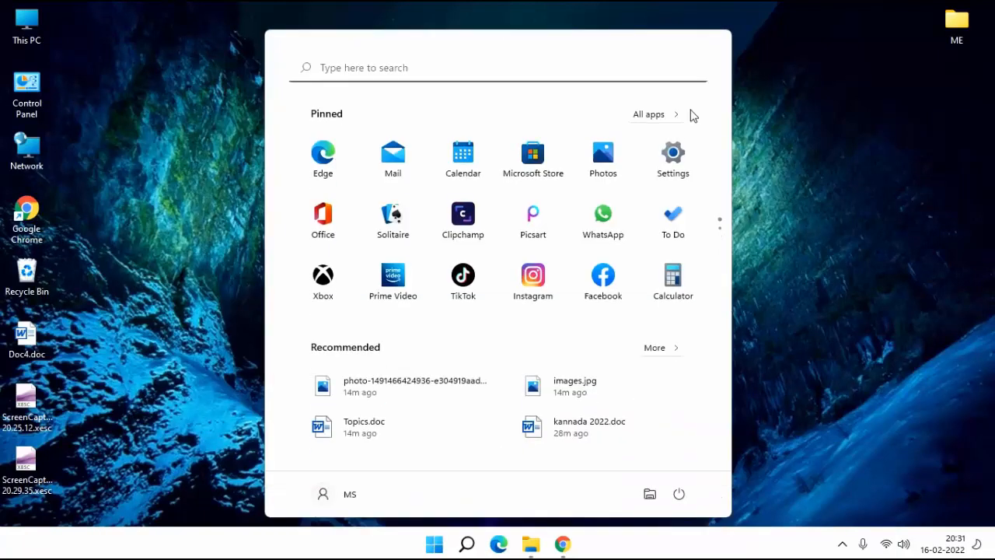
{"action": "type", "text": "cmd"}
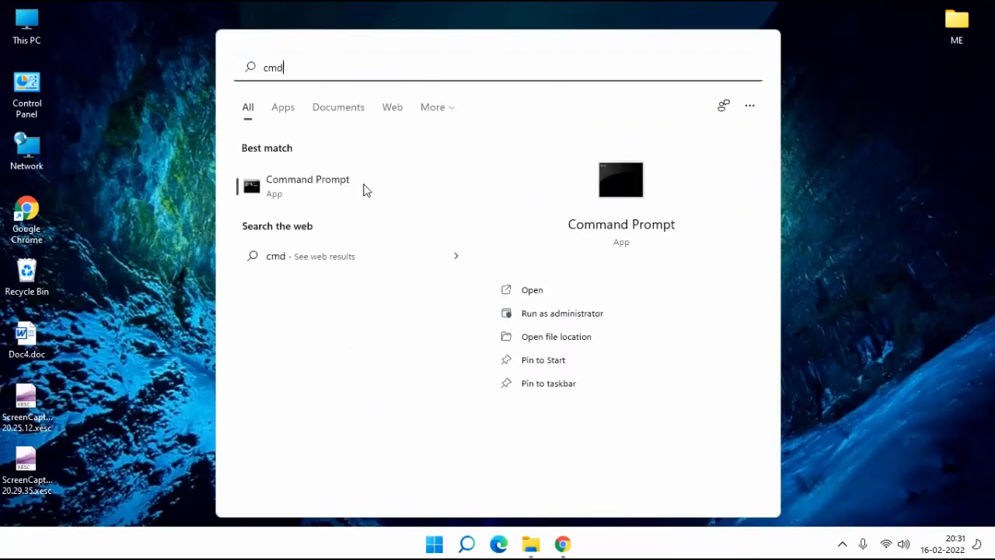
{"action": "right_click", "coordinate": [308, 185]}
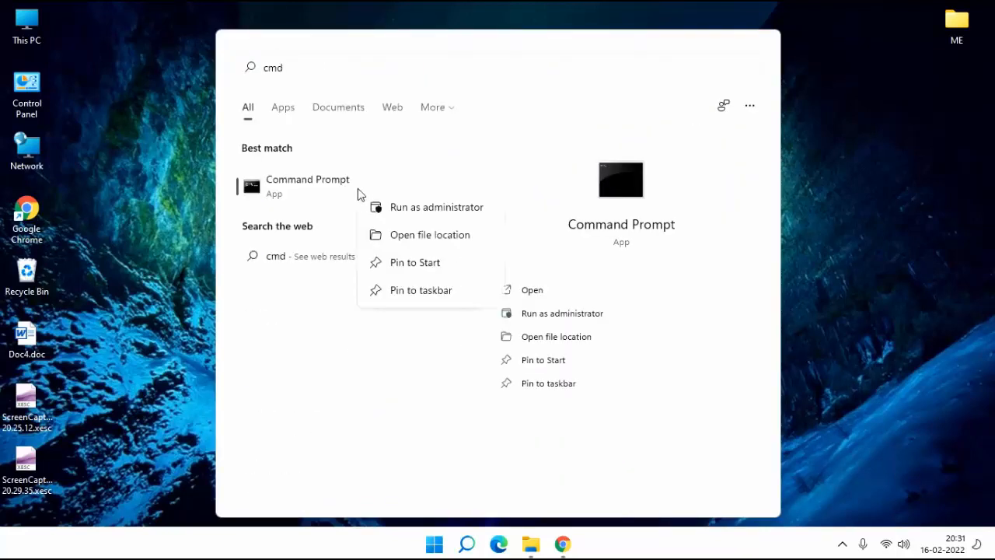
{"action": "left_click", "coordinate": [428, 211]}
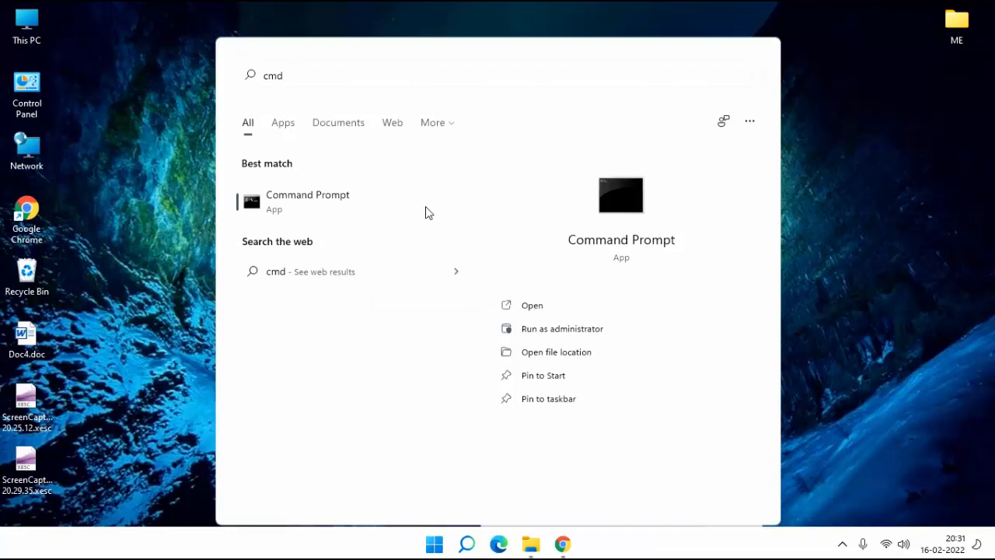
{"action": "left_click", "coordinate": [561, 328]}
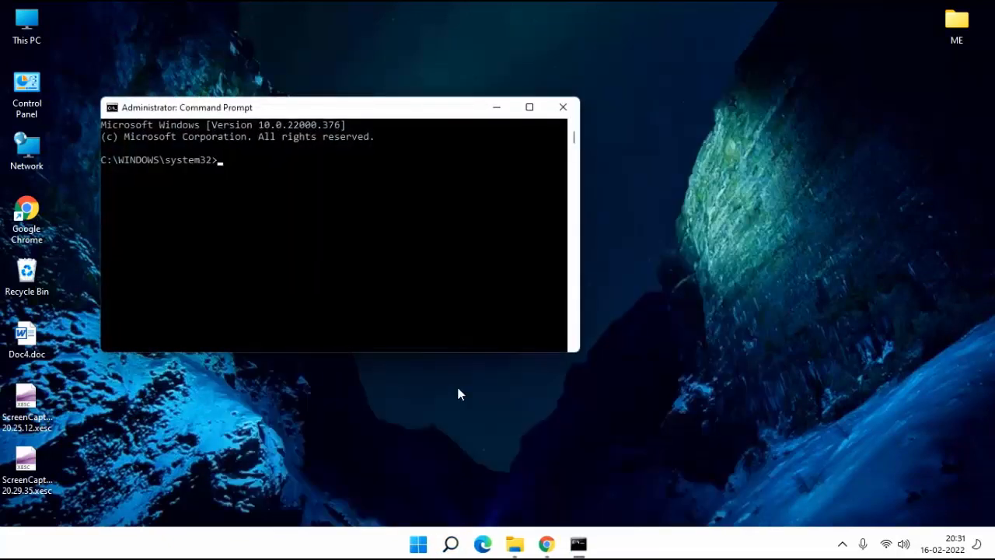
- Enter "sft /scannow" at the administrator prompt without running it
{"action": "type", "text": "sft"}
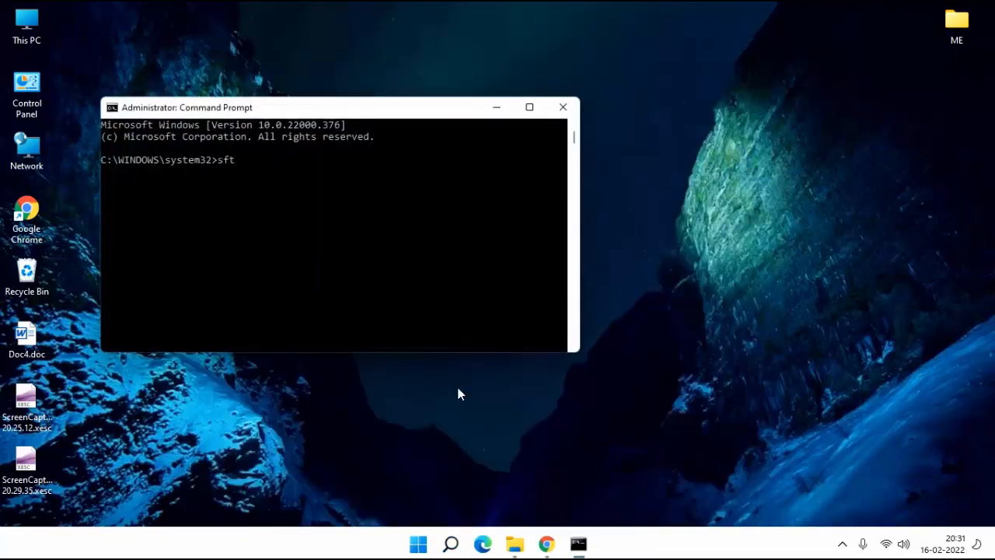
{"action": "type", "text": "/sca"}
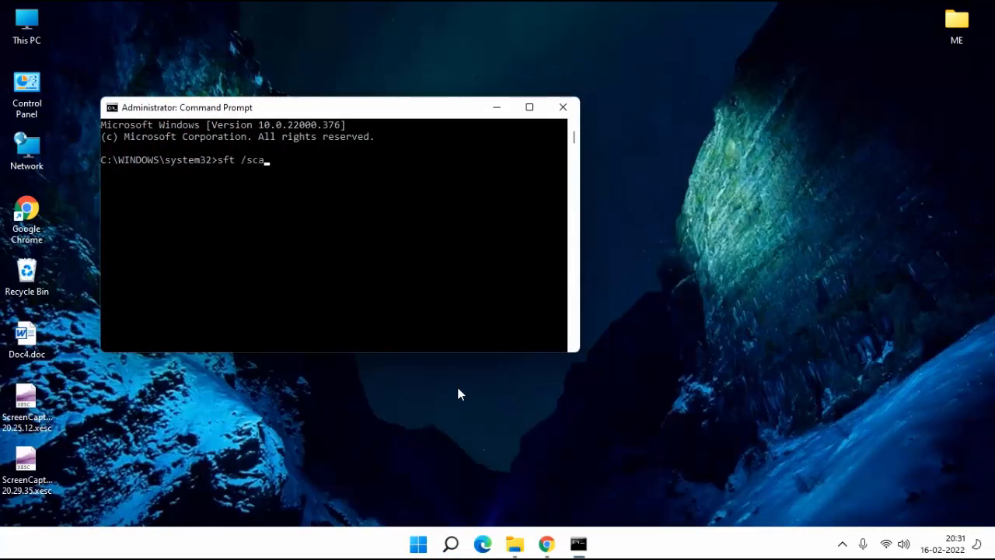
{"action": "type", "text": "nnow"}
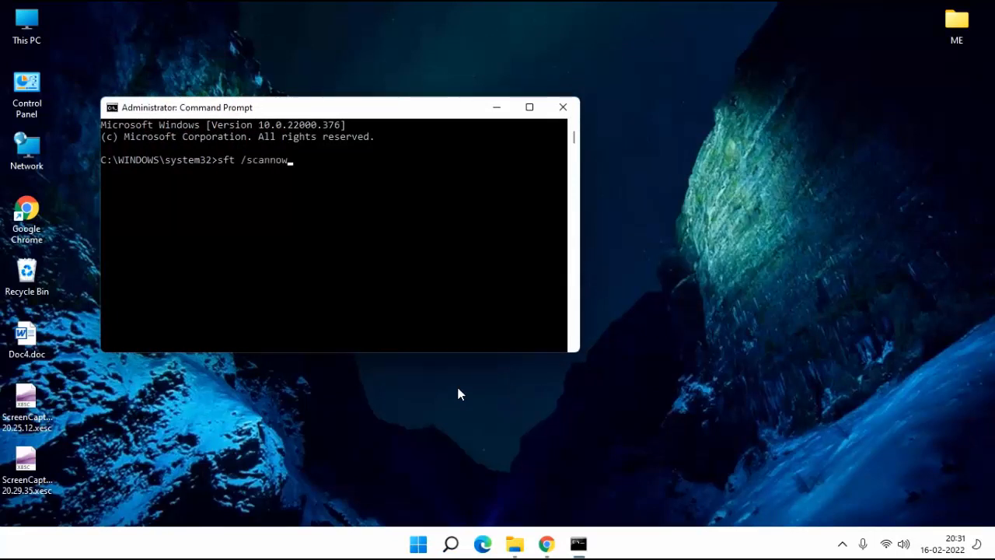